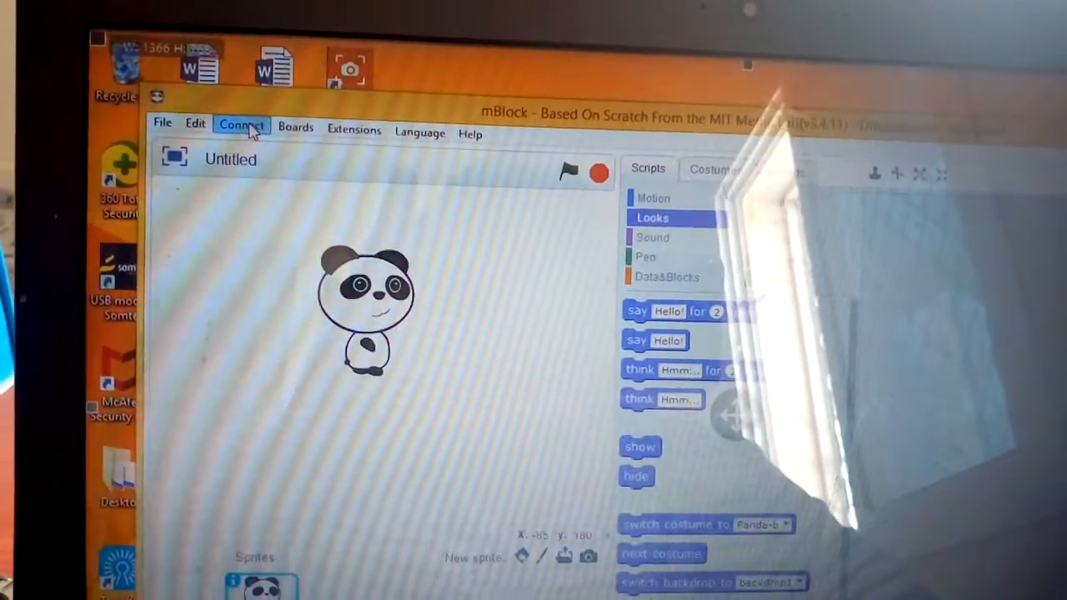
- Connect the mBot over serial port COM5 from the Connect menu
click(240, 126)
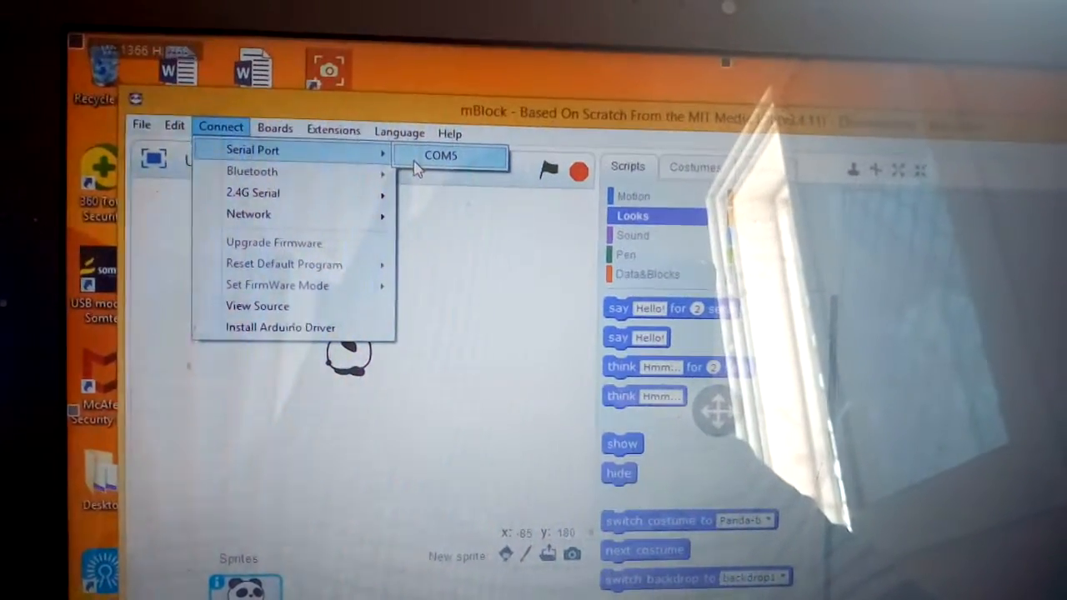
click(441, 156)
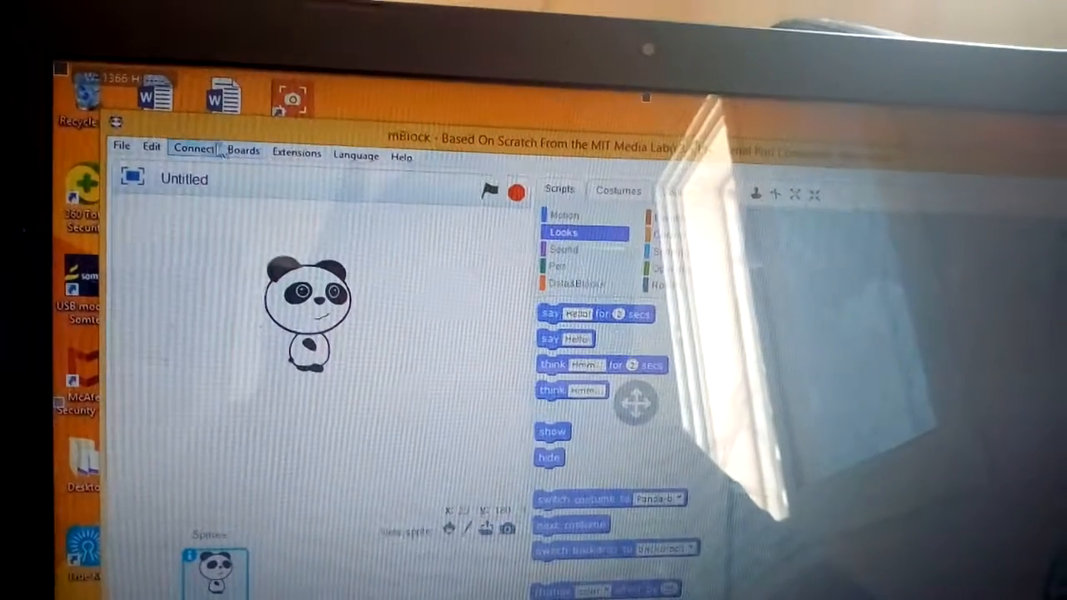
click(193, 146)
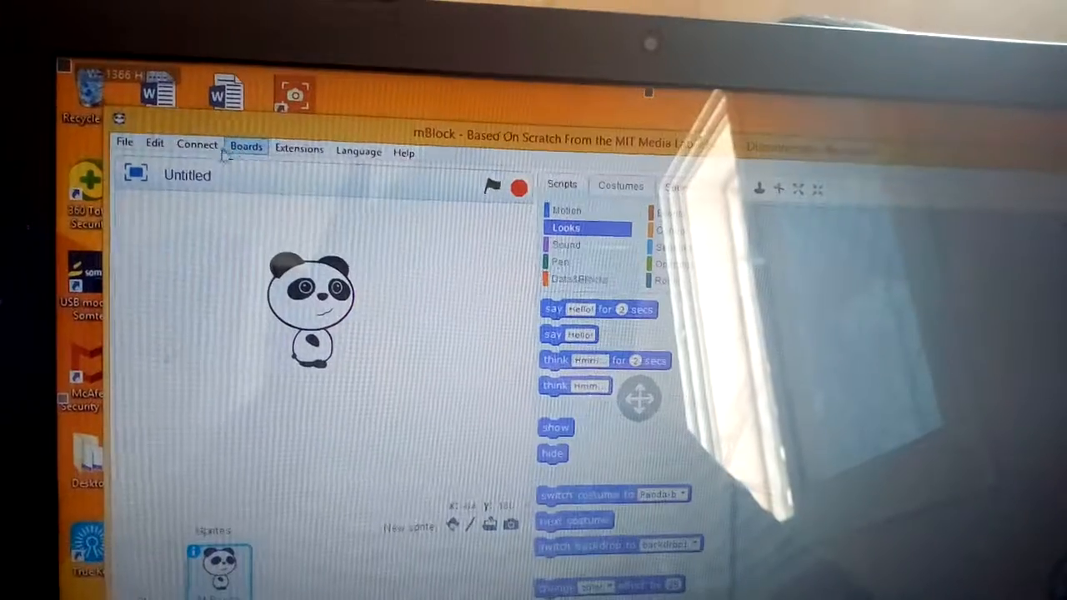
click(194, 143)
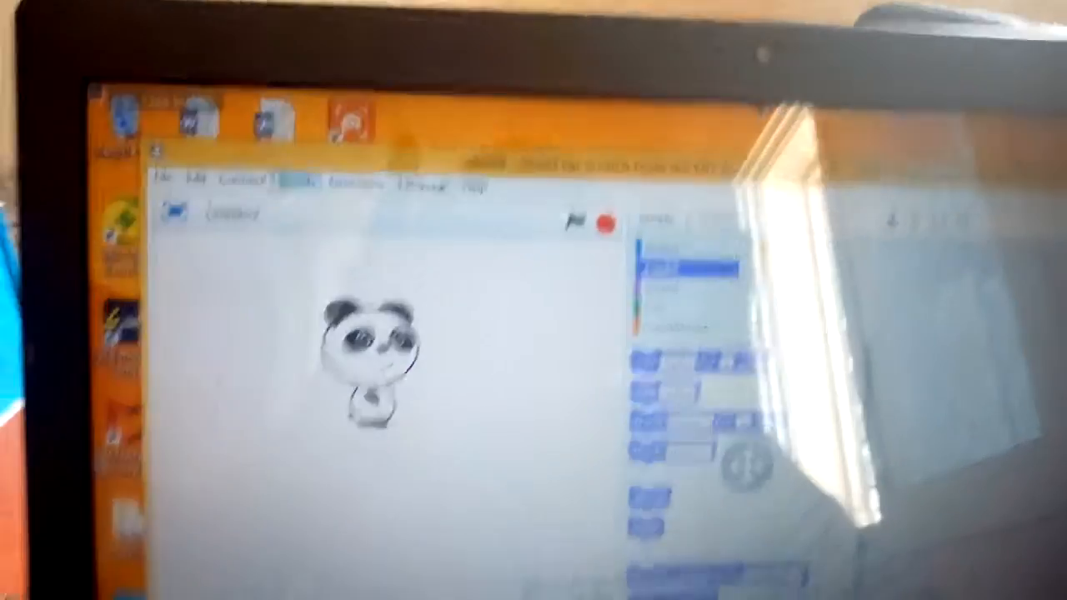
click(257, 29)
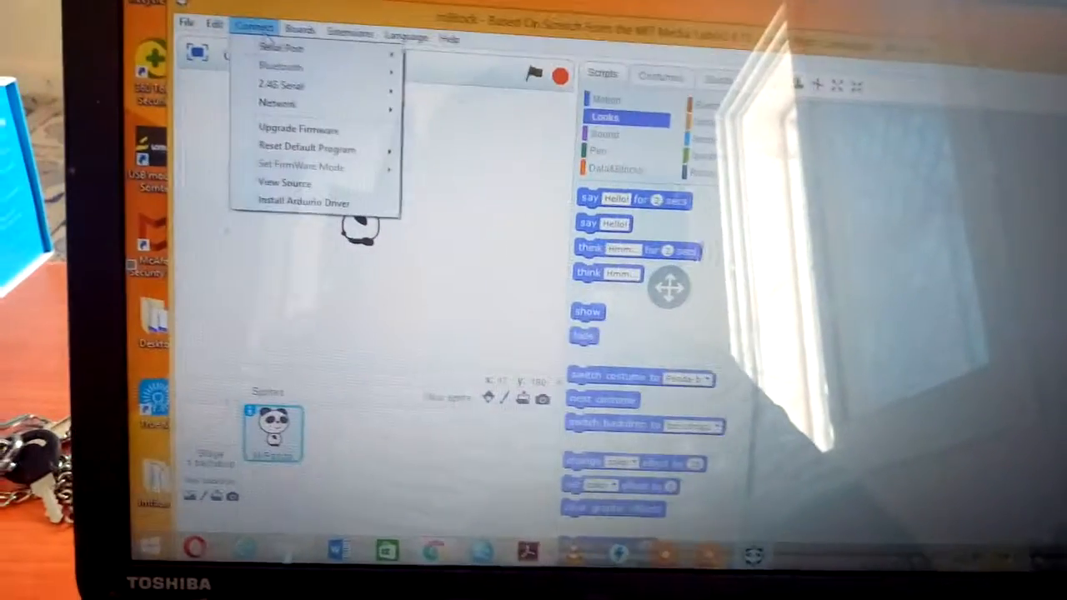
click(292, 59)
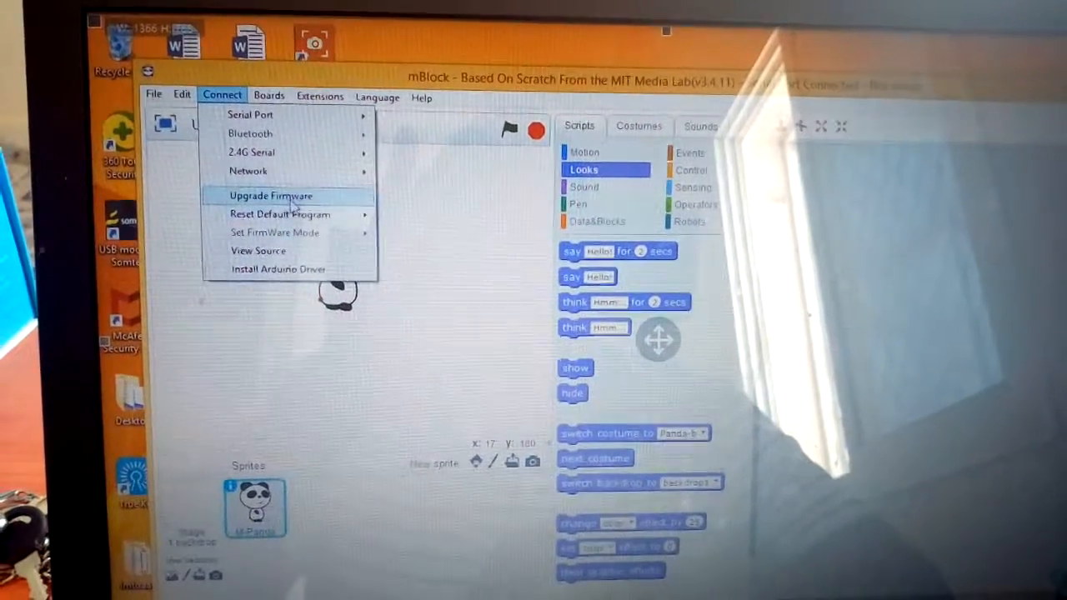
mouse_move(275, 232)
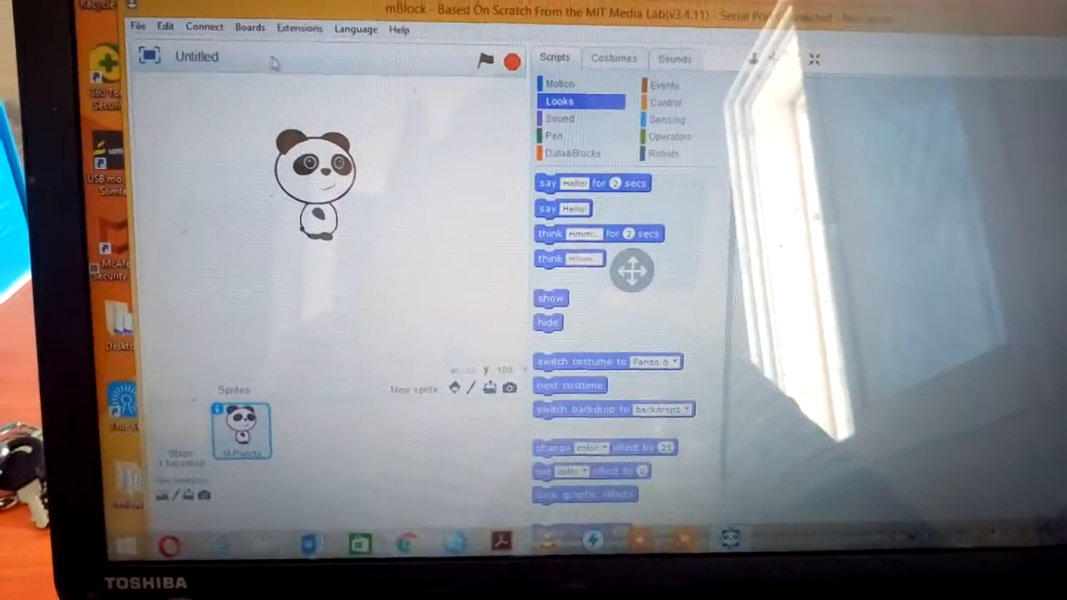
click(204, 27)
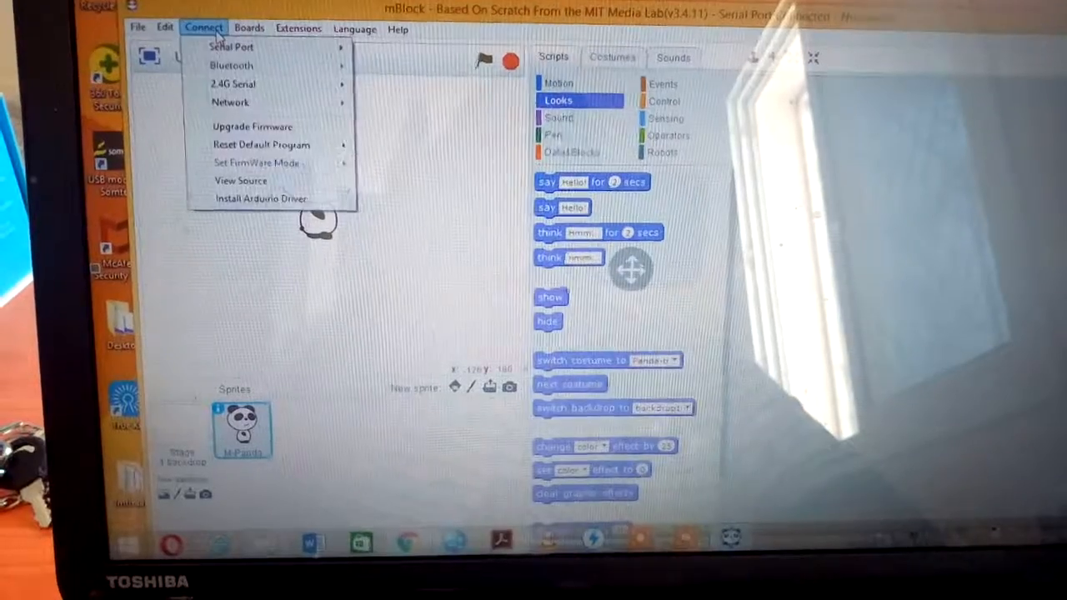
mouse_move(252, 126)
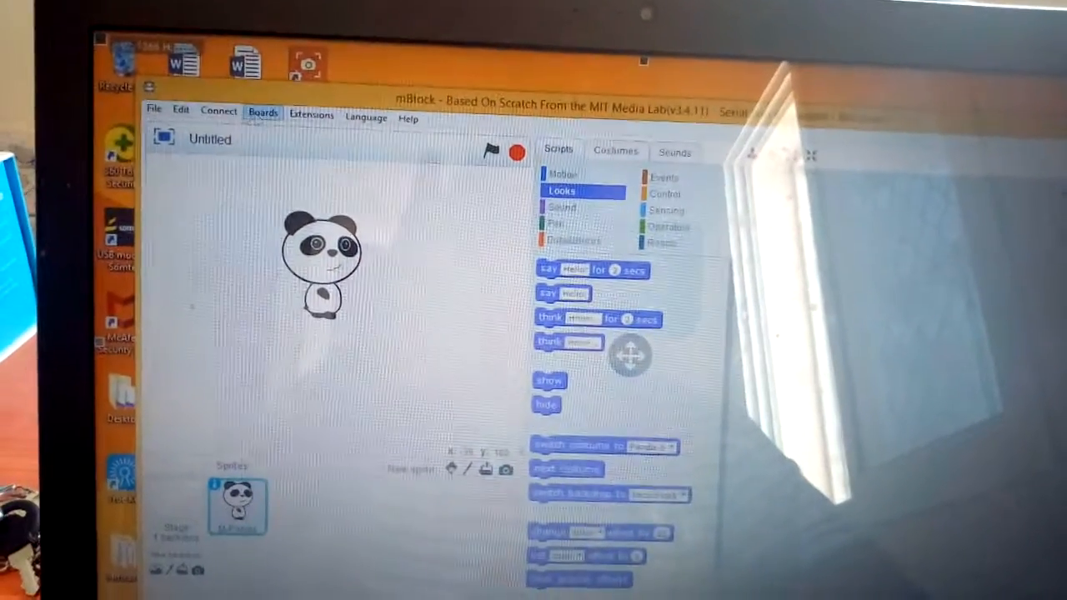
- Choose mBot (mCore) as the target board from the Boards menu
click(262, 111)
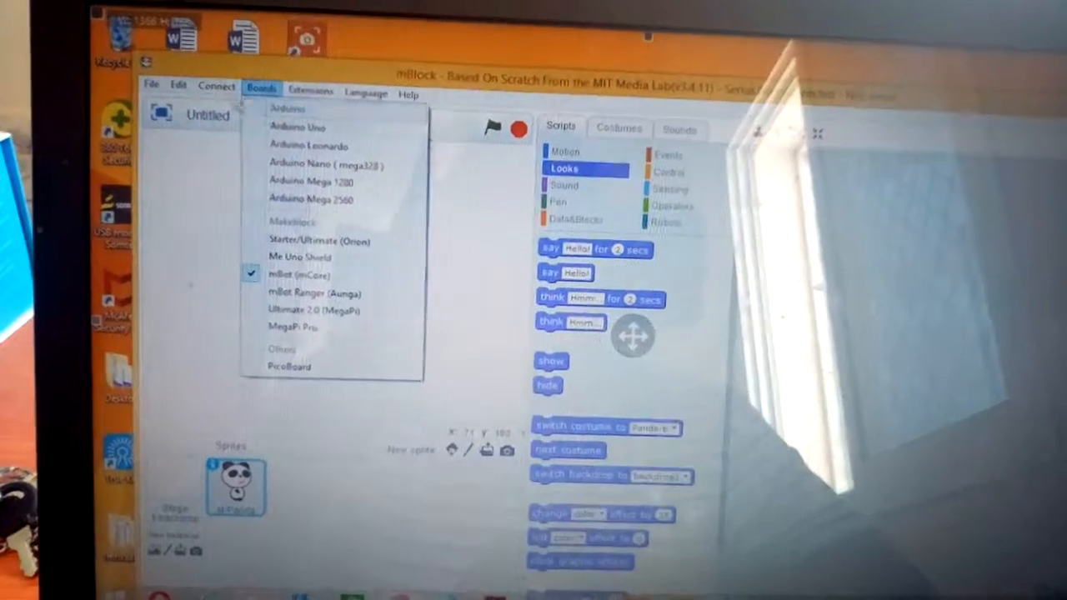
click(216, 86)
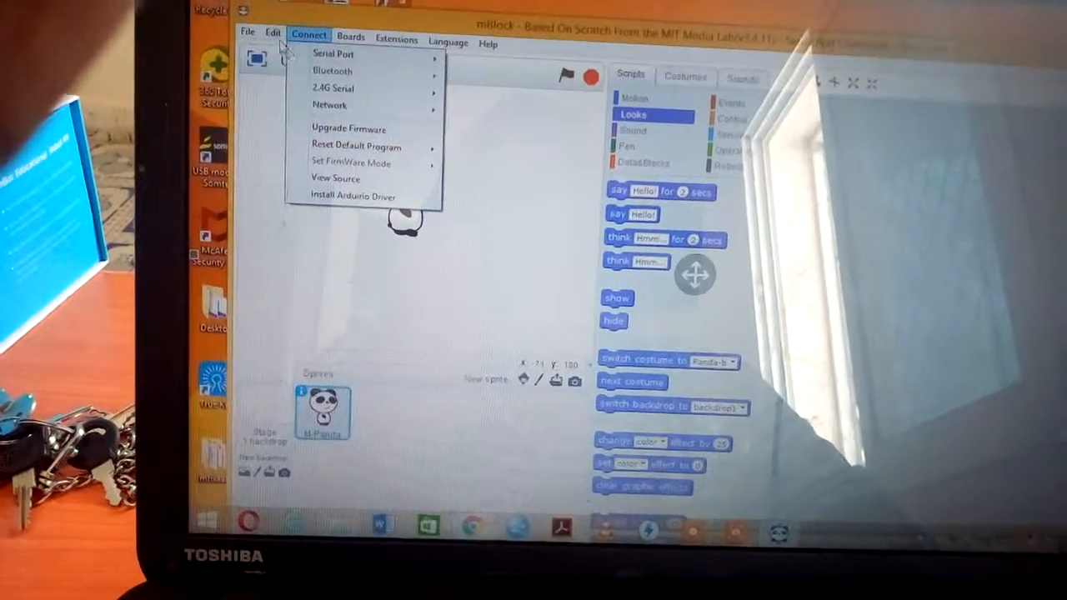
click(268, 35)
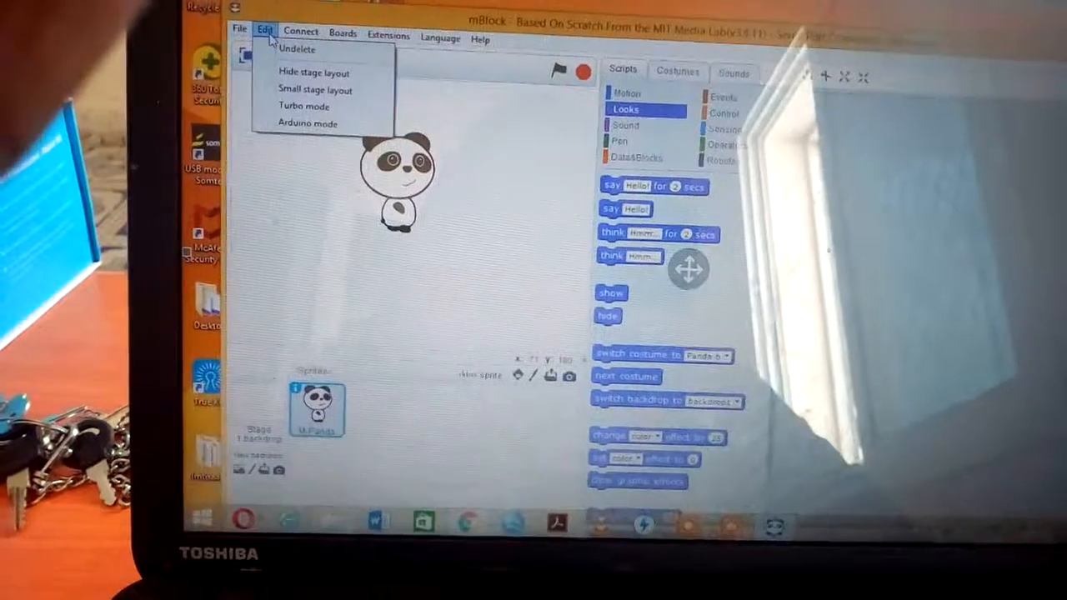